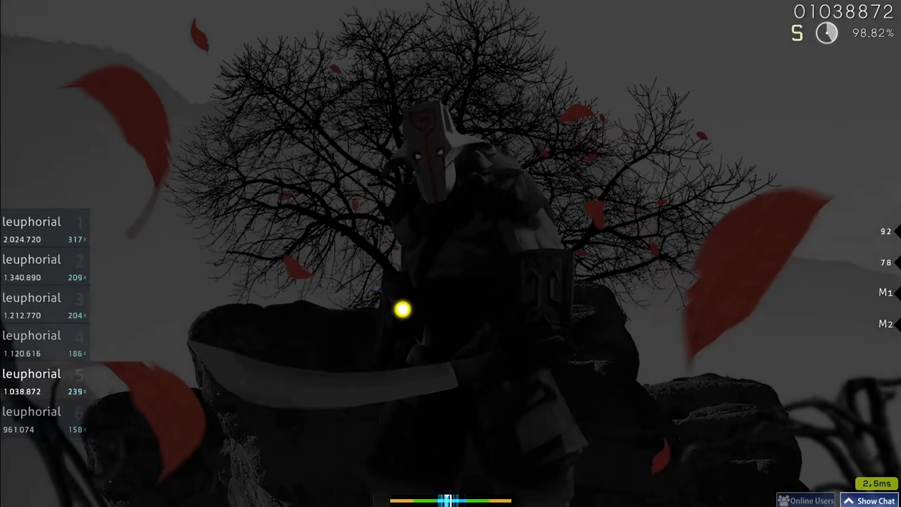
pyautogui.moveTo(493, 301)
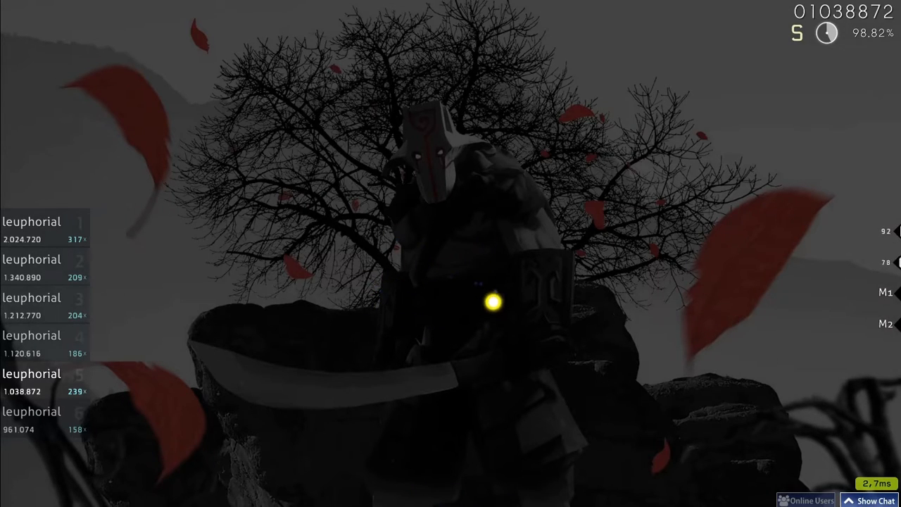
pyautogui.moveTo(496, 228)
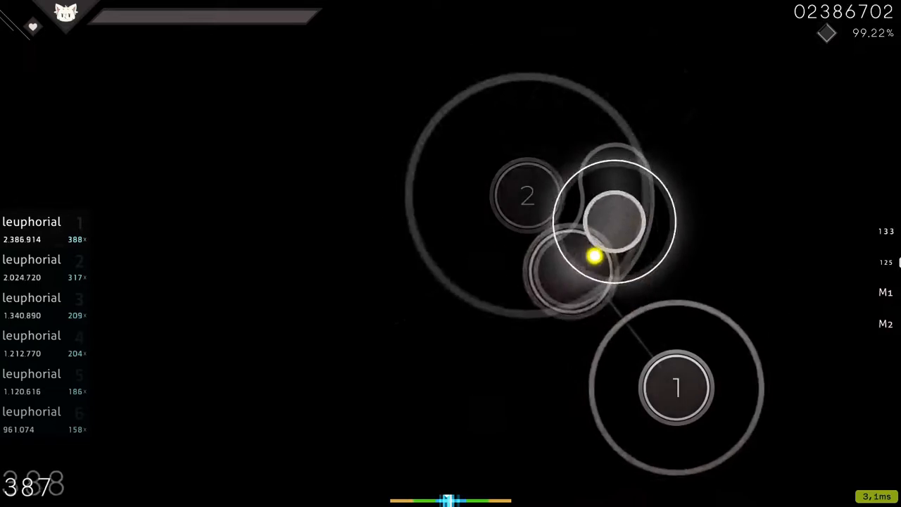
pyautogui.moveTo(374, 294)
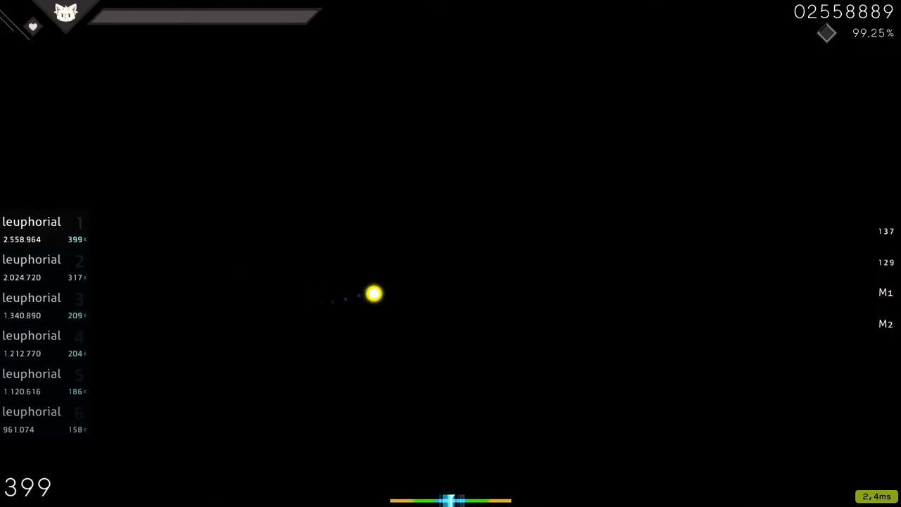